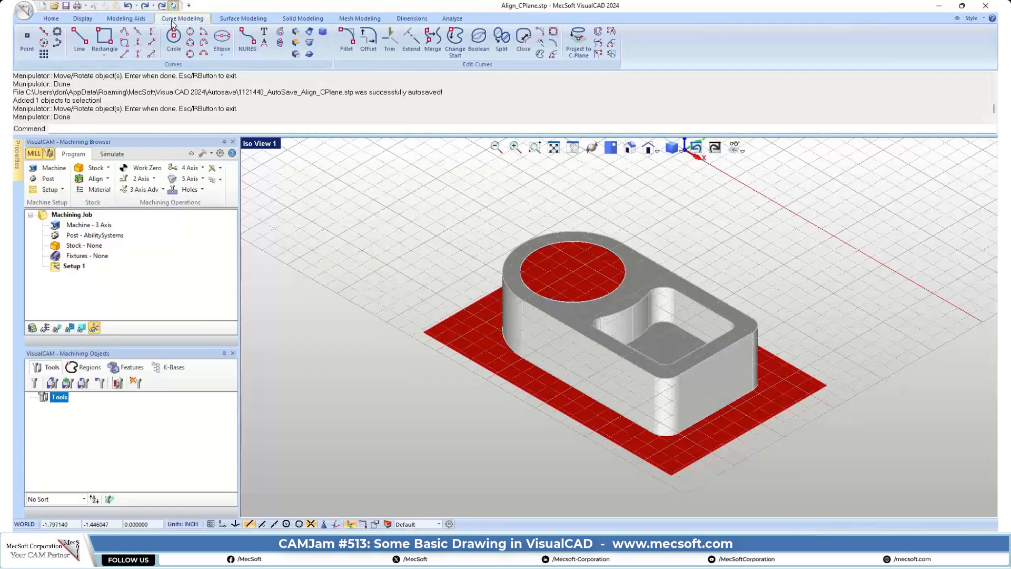
mouse_move(520, 276)
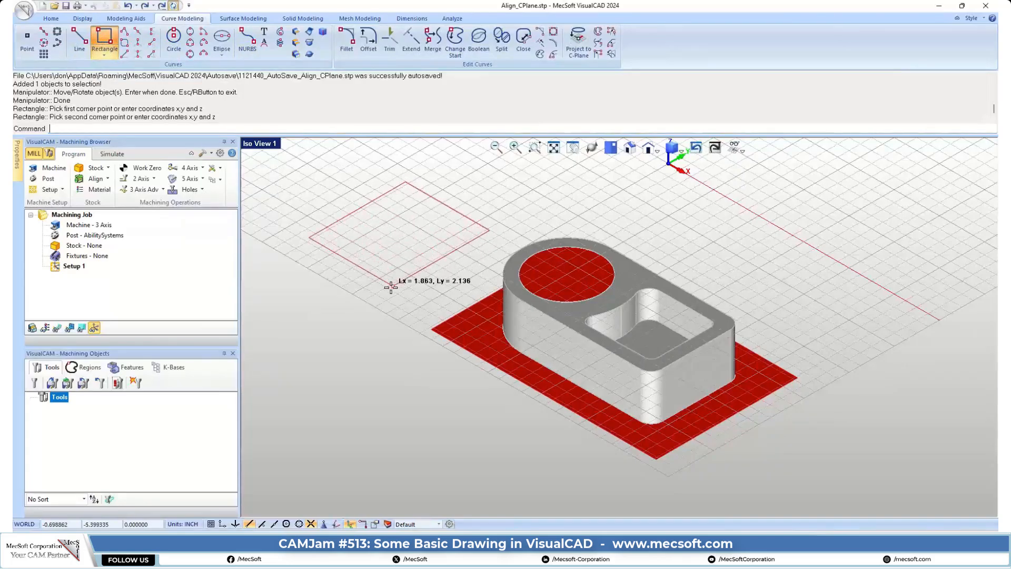
mouse_move(370, 336)
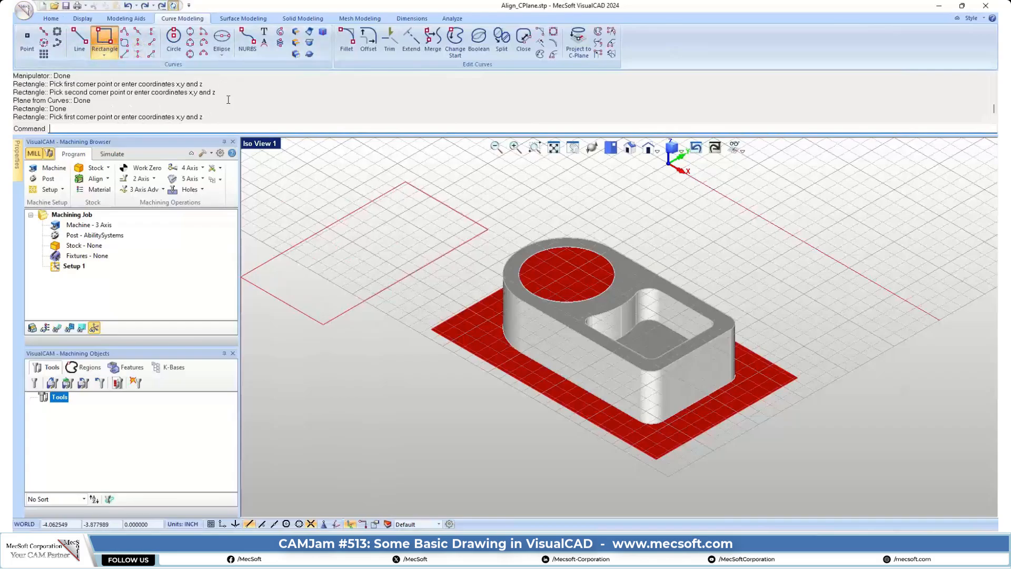
mouse_move(104, 40)
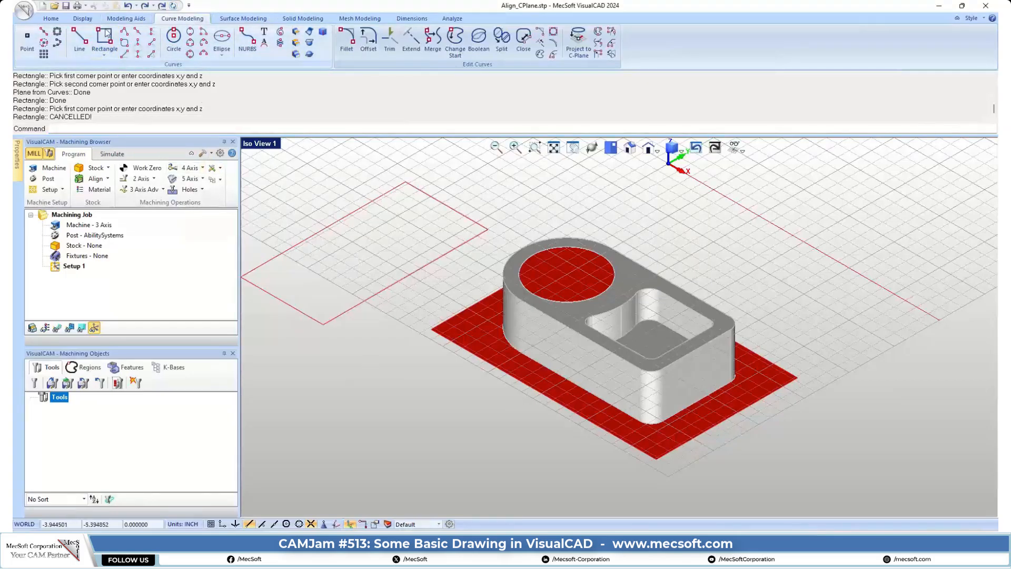
Draw a second, smaller rectangle overlapping the large one on the grid
left_click(442, 258)
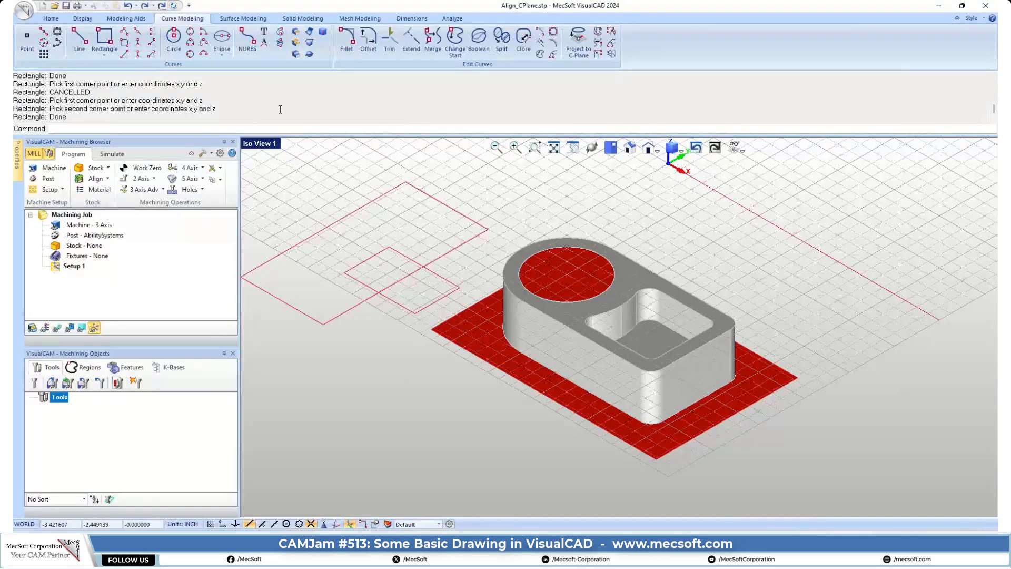
mouse_move(368, 40)
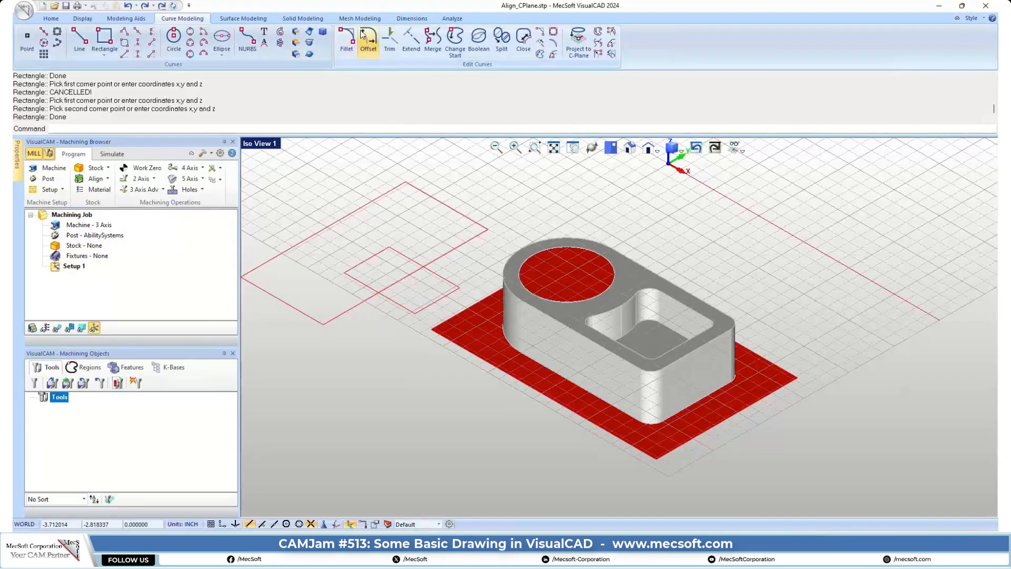
Trim away the overlapping inner edges where the two rectangles cross
left_click(390, 41)
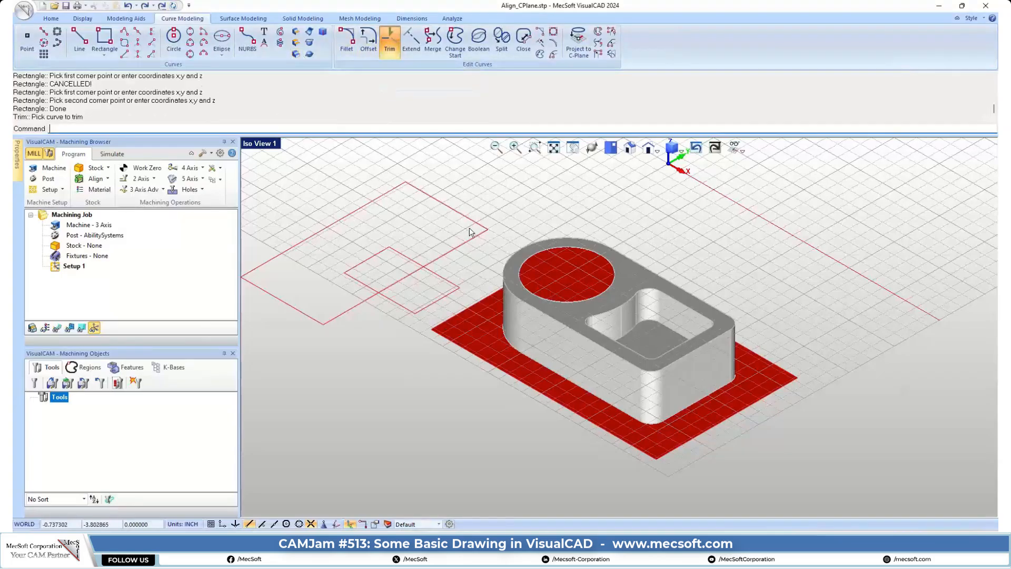
mouse_move(483, 208)
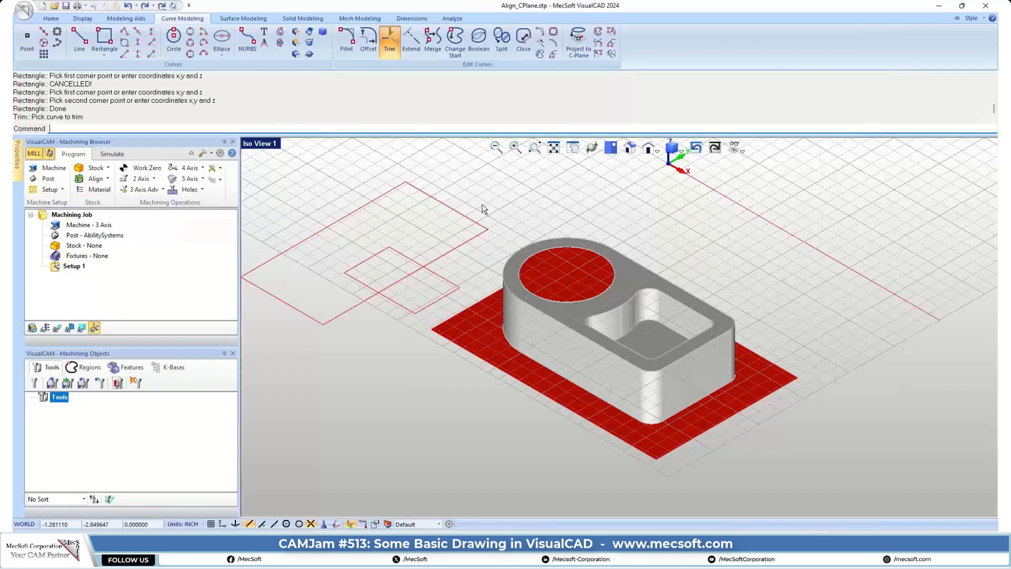
mouse_move(486, 232)
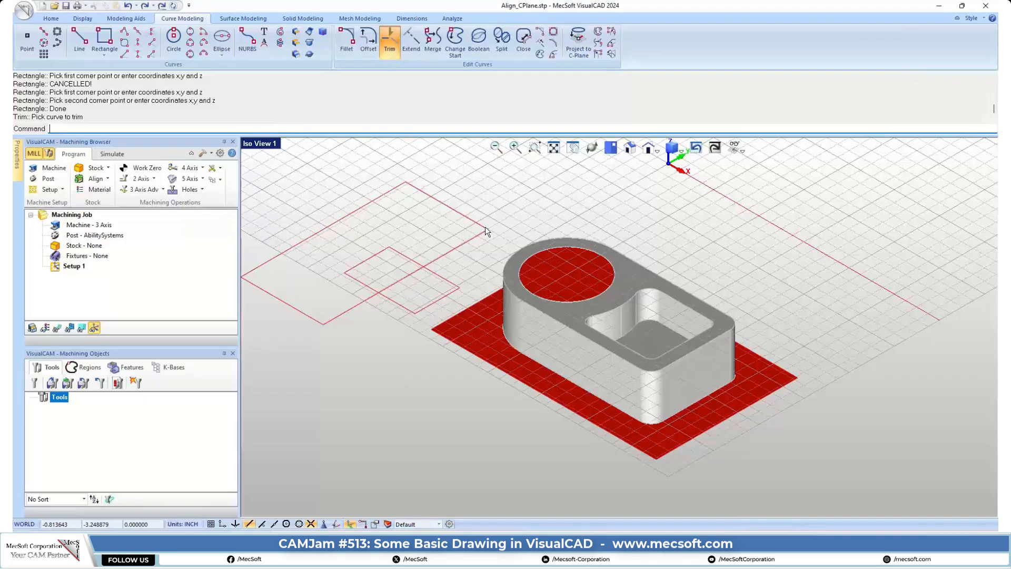
mouse_move(440, 322)
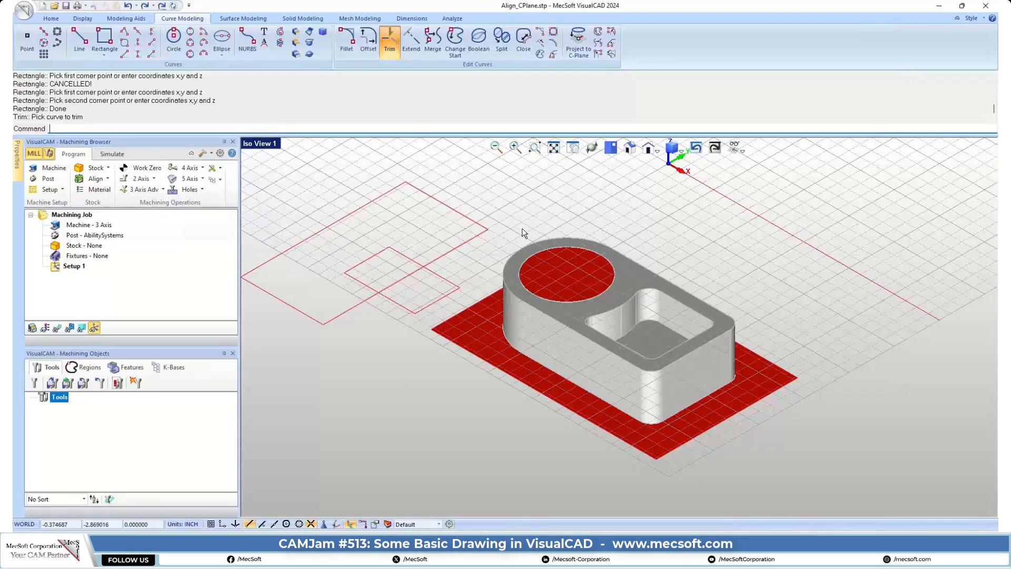
mouse_move(398, 287)
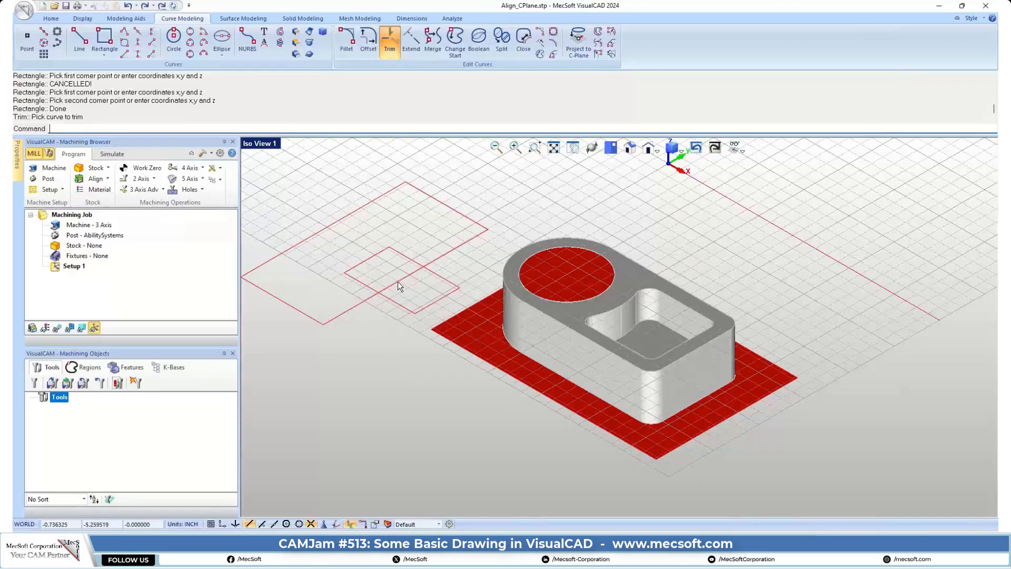
left_click(399, 287)
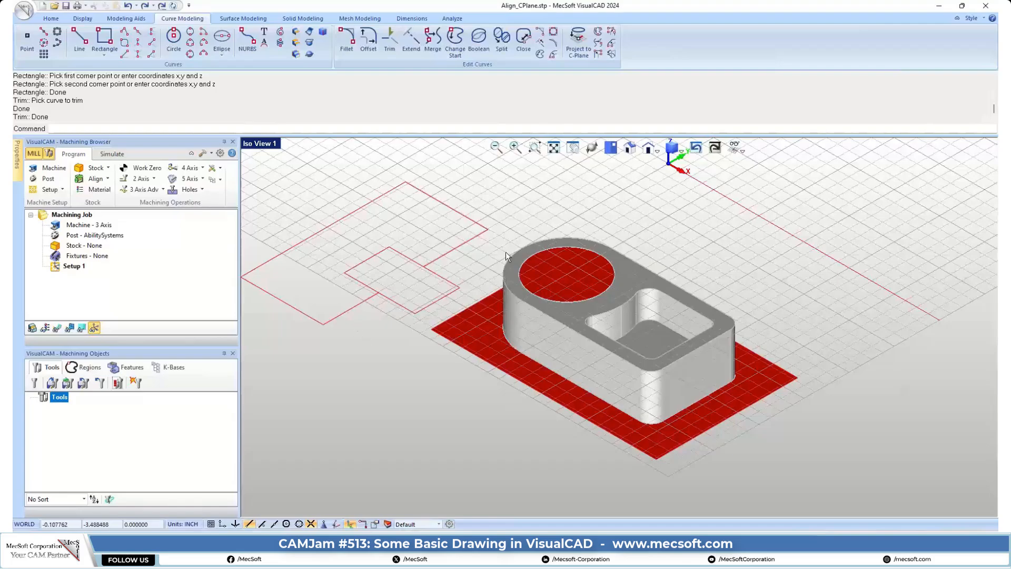
mouse_move(416, 325)
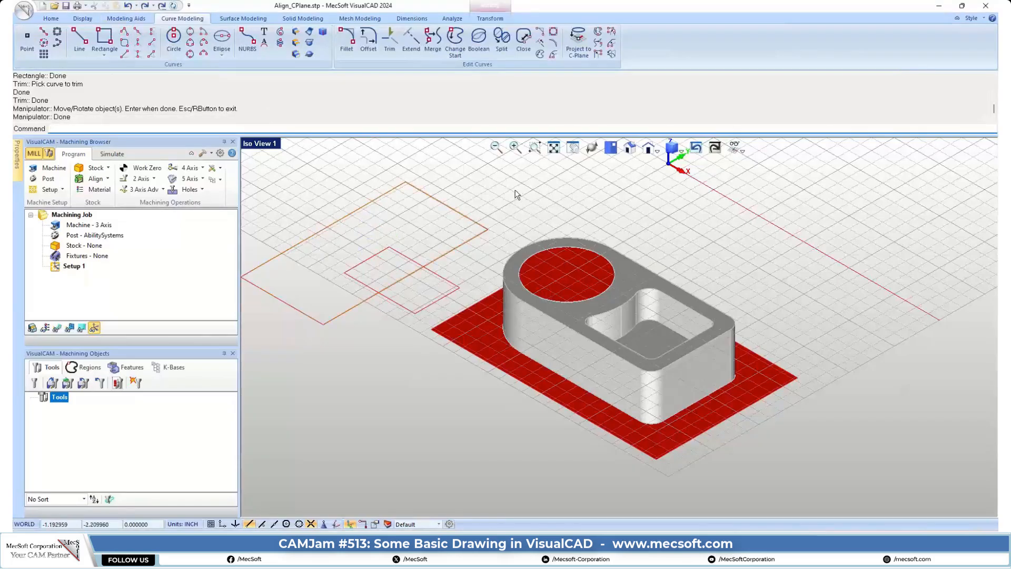
left_click(389, 40)
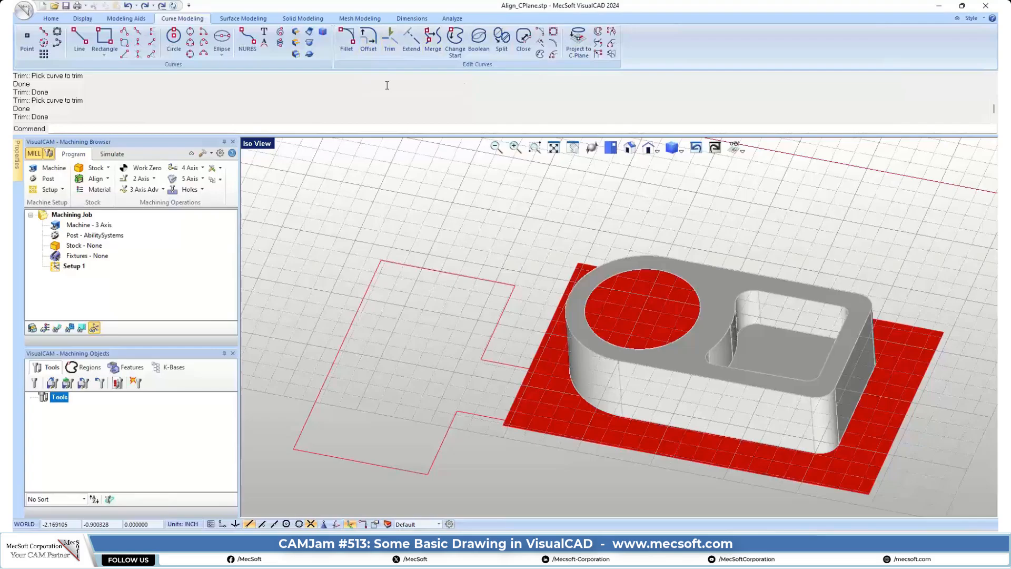
Fillet one sharp corner of the combined stepped outline
left_click(346, 38)
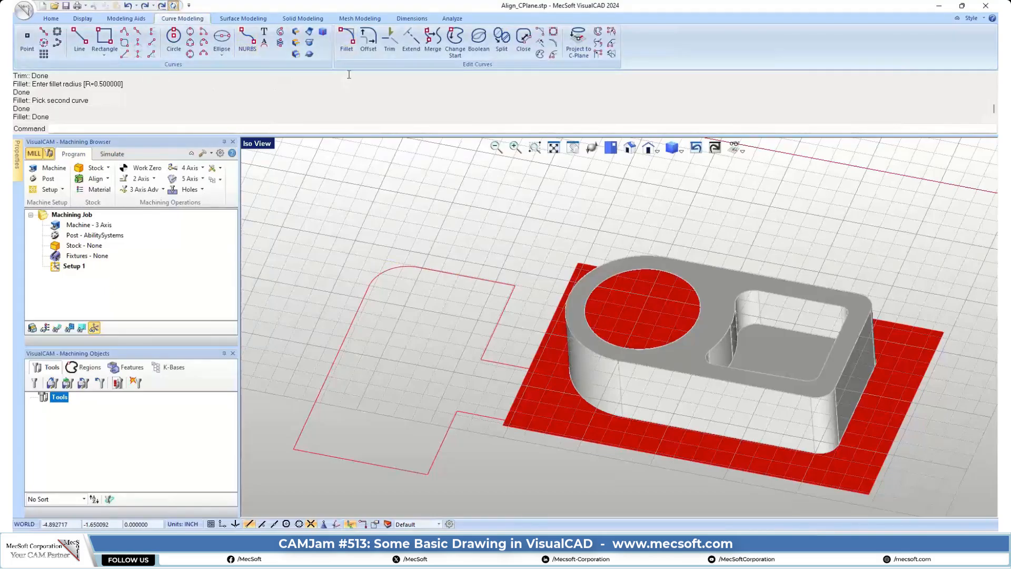
Round a second corner of the stepped outline with a 0.5 radius fillet
left_click(339, 459)
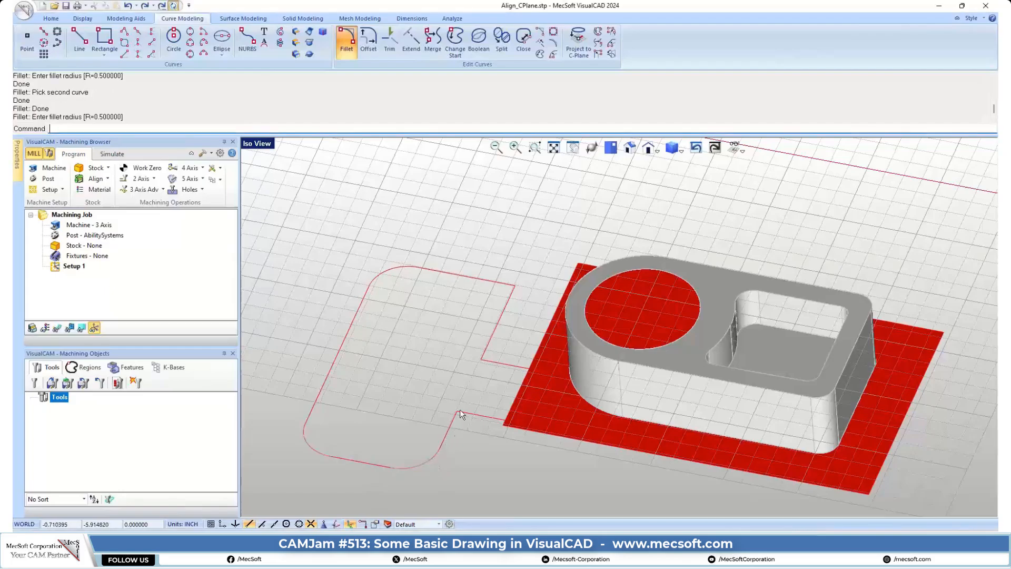
mouse_move(497, 332)
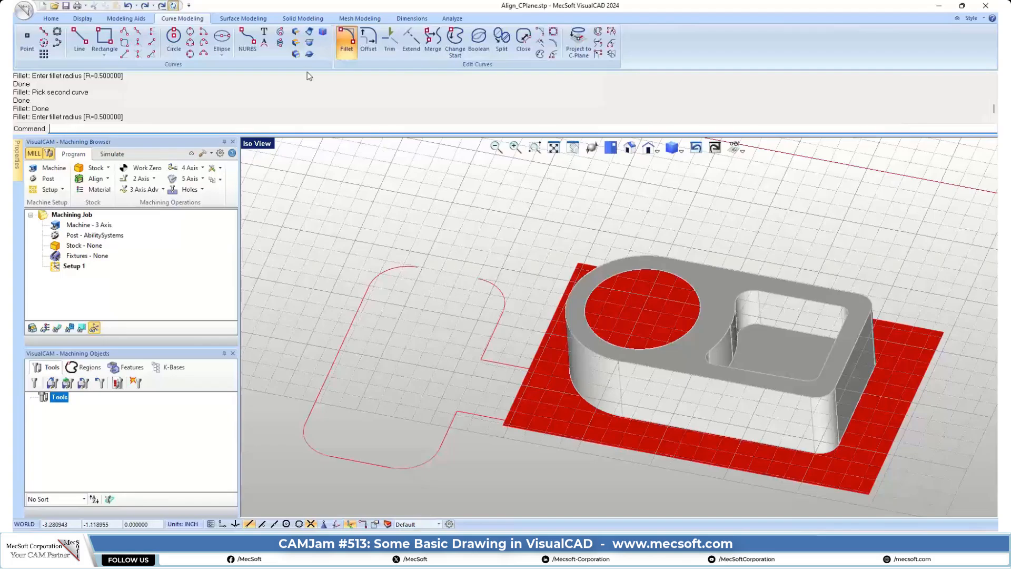
mouse_move(80, 40)
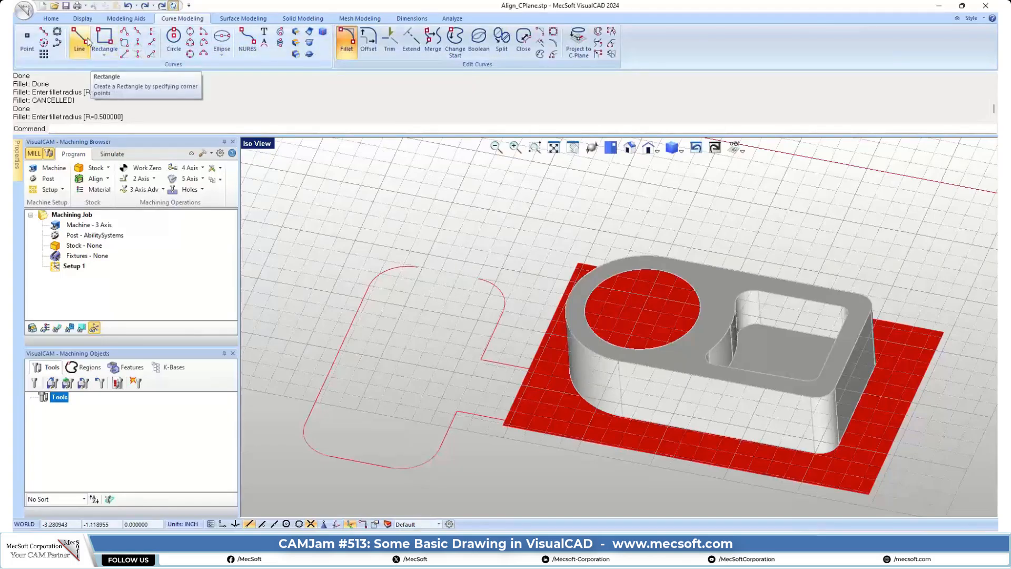
Draw a line bridging the gap between the outline's open end points
left_click(78, 40)
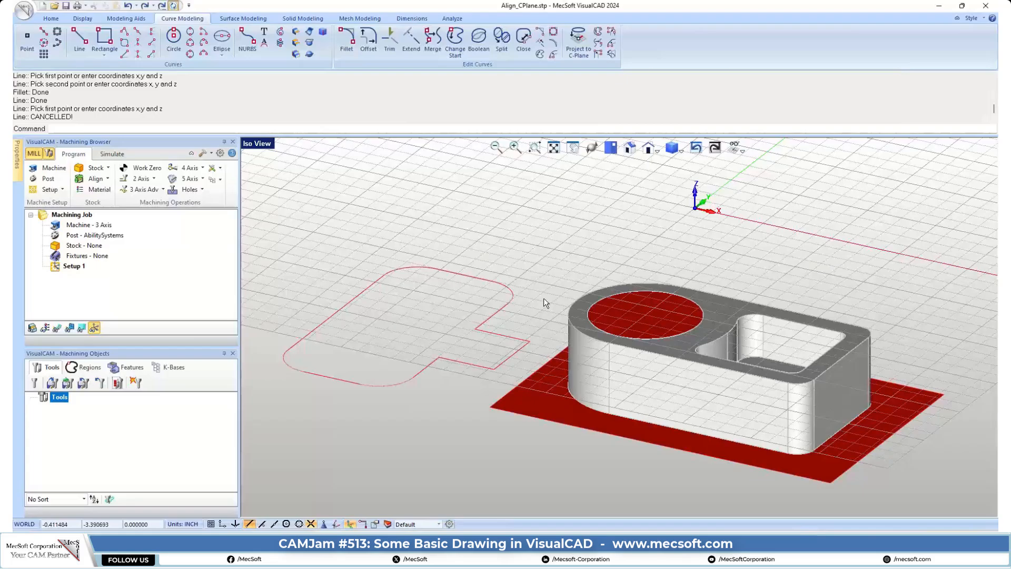
mouse_move(557, 269)
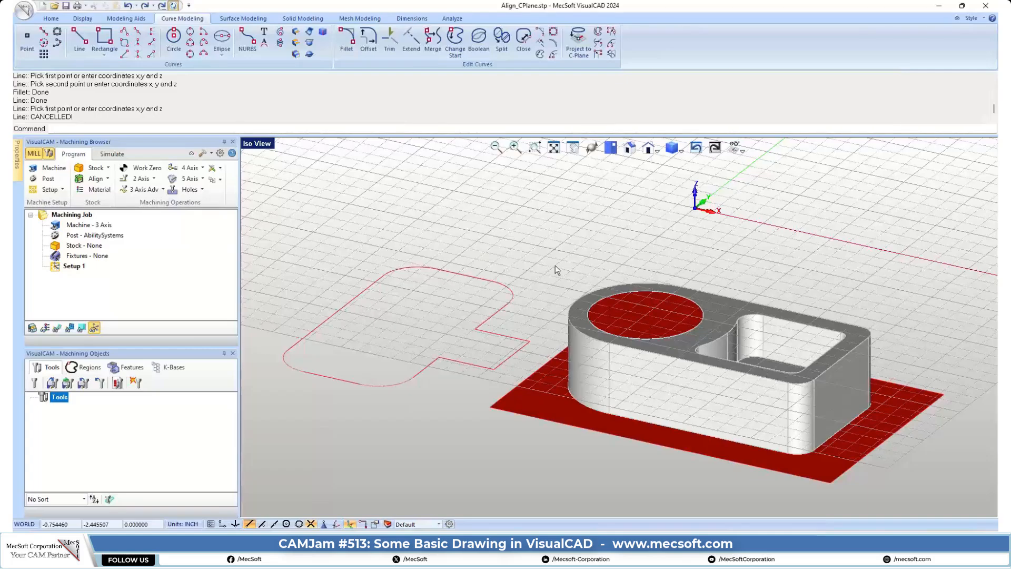
mouse_move(623, 279)
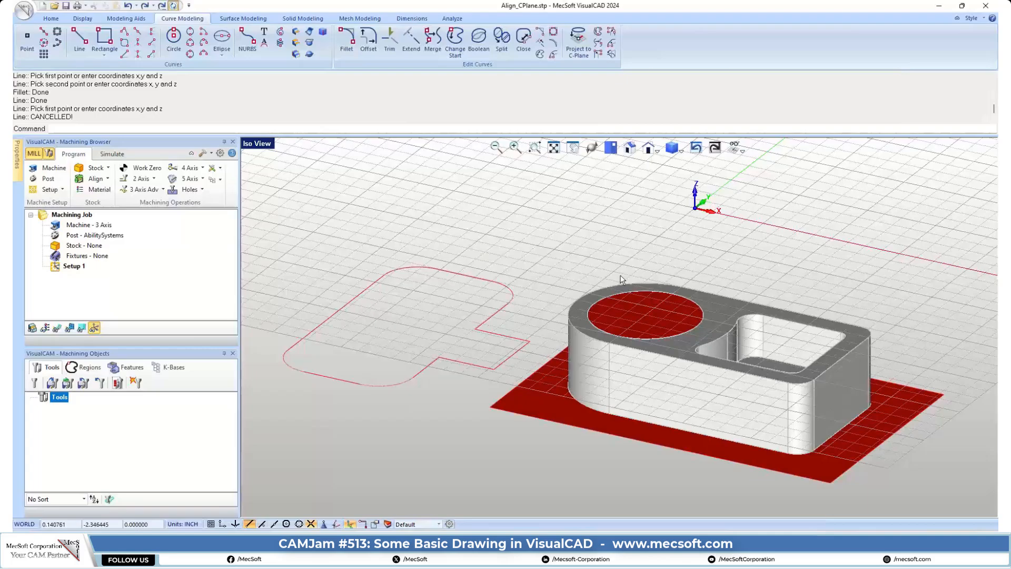
mouse_move(851, 190)
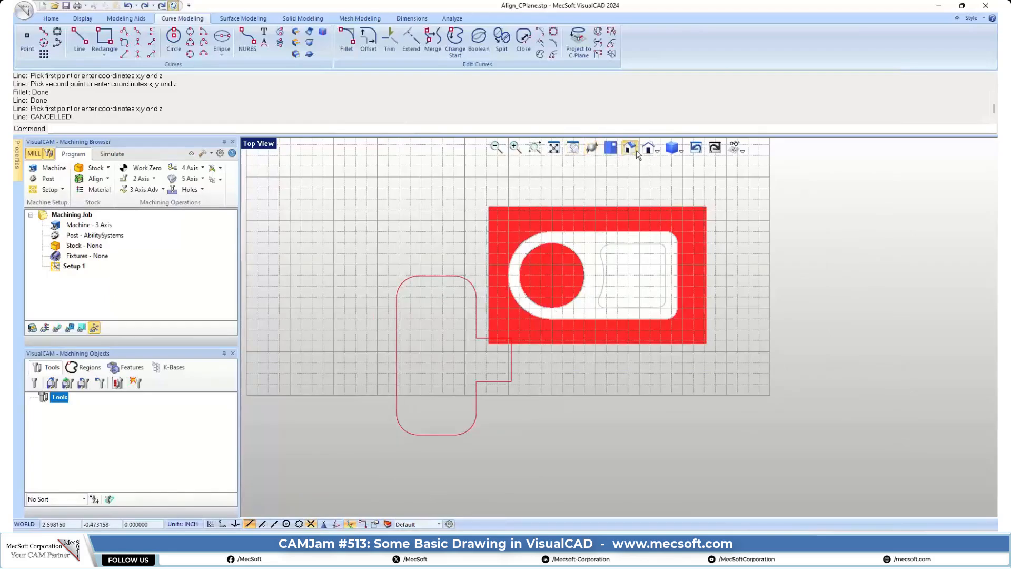
Switch to Front view and raise the outline to the existing part's height
left_click(649, 146)
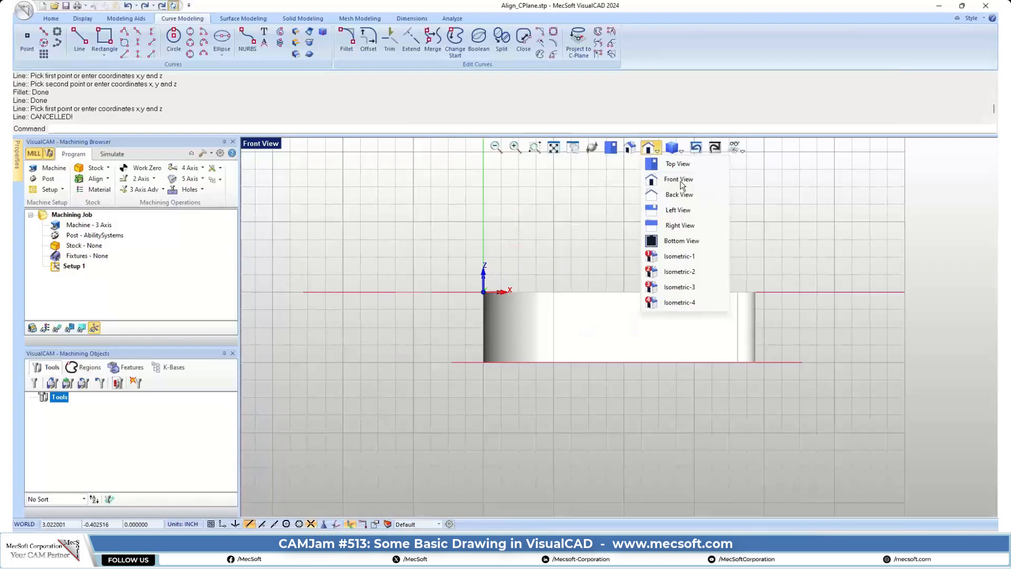
left_click(677, 179)
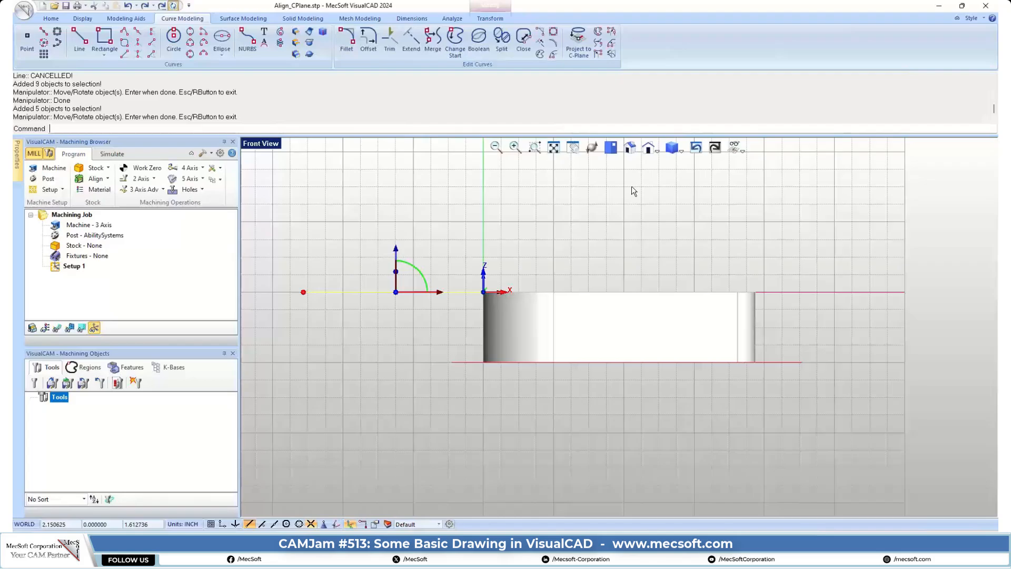
left_click(431, 42)
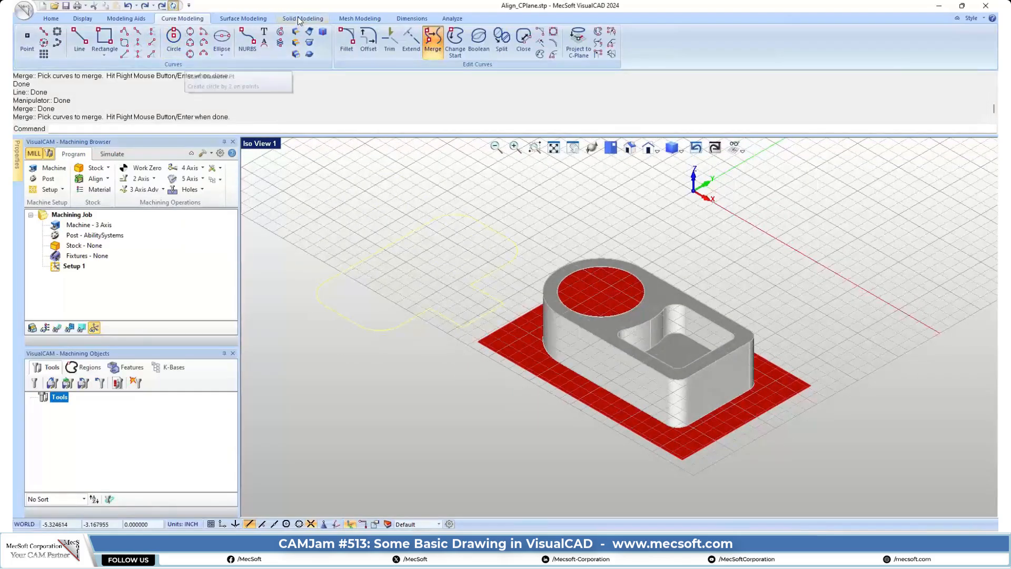
Extrude the merged outline into a solid block beside the existing part
left_click(302, 18)
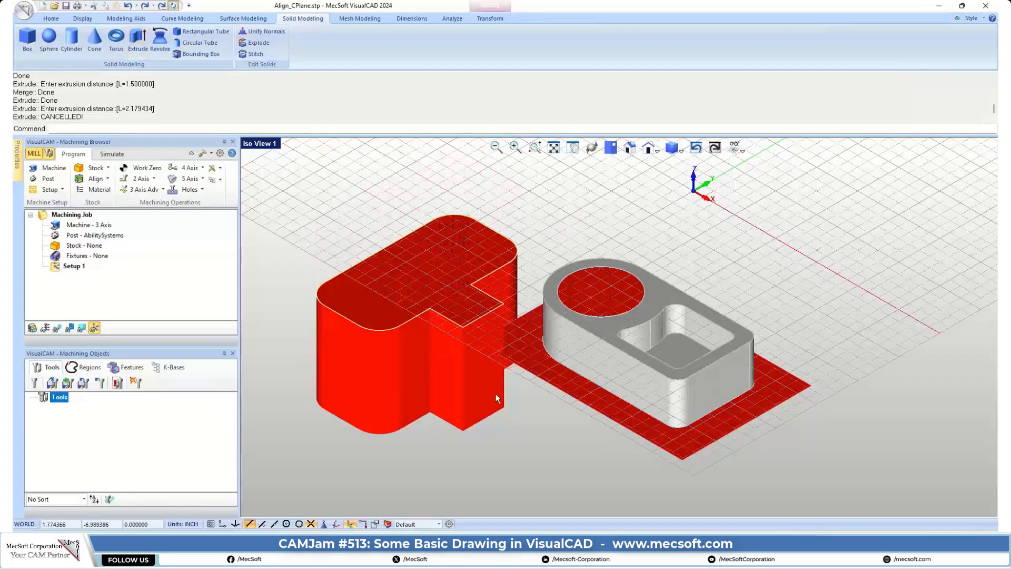
mouse_move(219, 98)
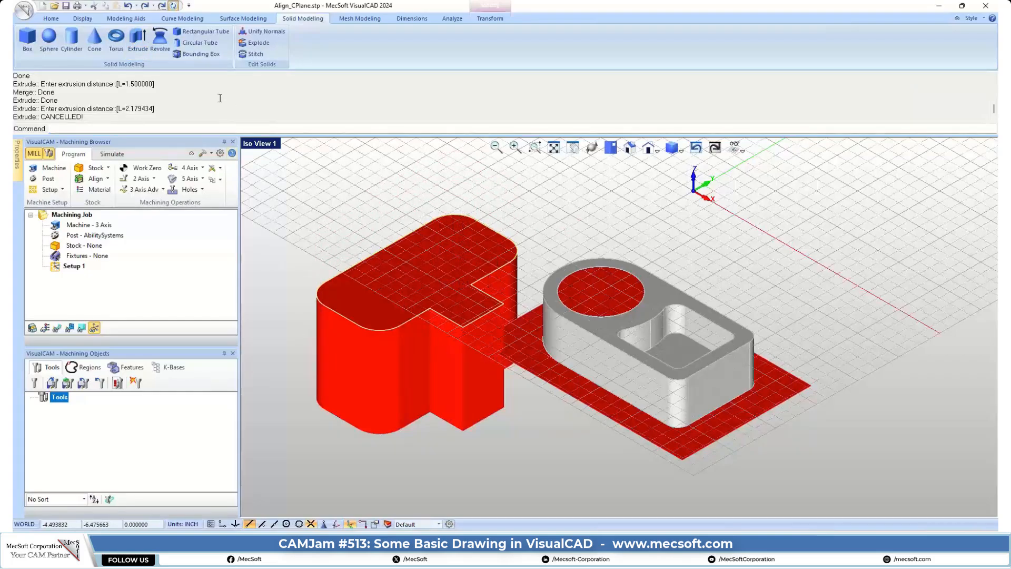